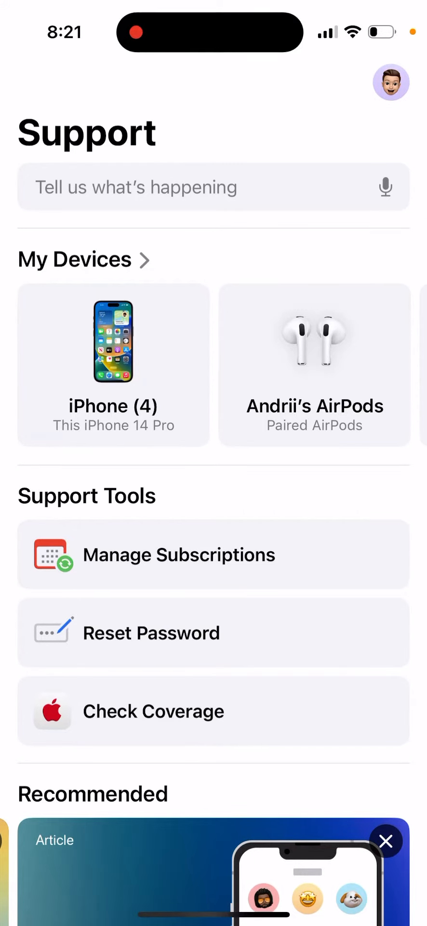
Launch Apple Support and open the iPhone 5c's expired coverage details via Check Coverage
{"action": "scroll", "scroll_direction": "down", "scroll_amount": 3}
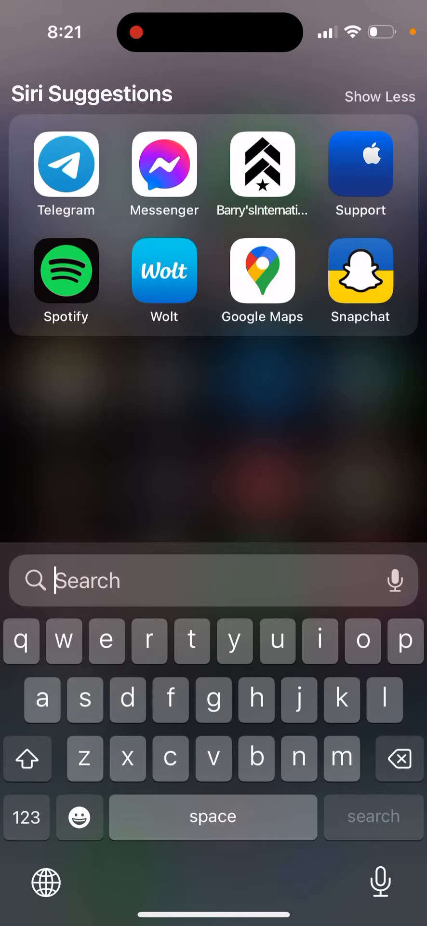
{"action": "left_click", "coordinate": [360, 163]}
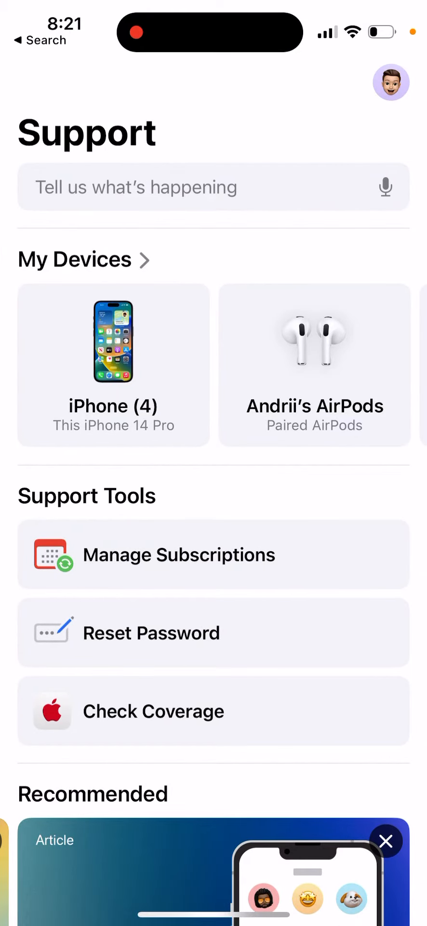
{"action": "scroll", "scroll_direction": "down", "scroll_amount": 3}
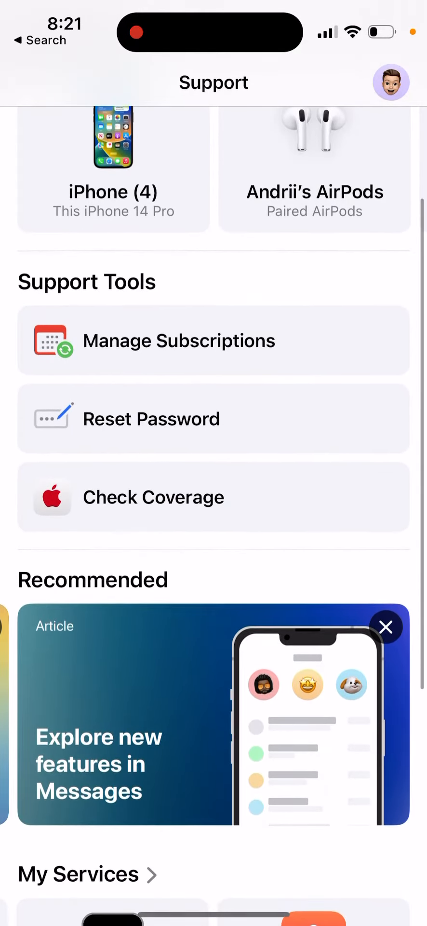
{"action": "left_click", "coordinate": [154, 498]}
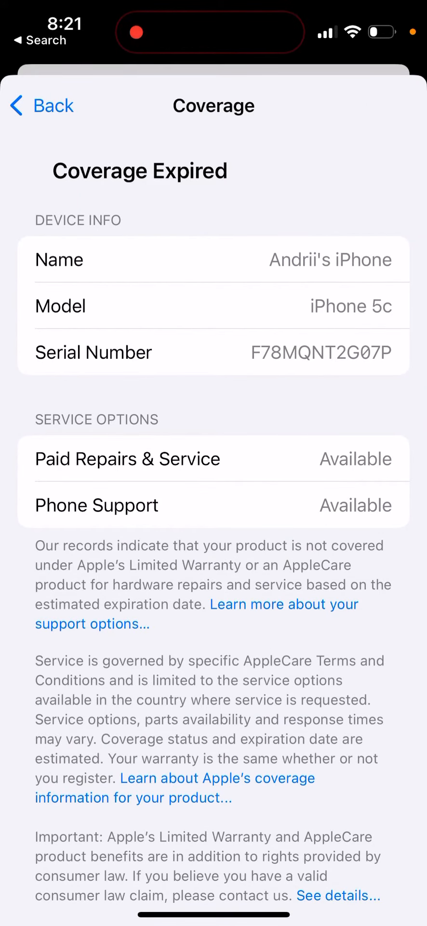
View the AirPods Limited Warranty coverage, expiring January 1, 2024
{"action": "scroll", "scroll_direction": "up", "scroll_amount": 3}
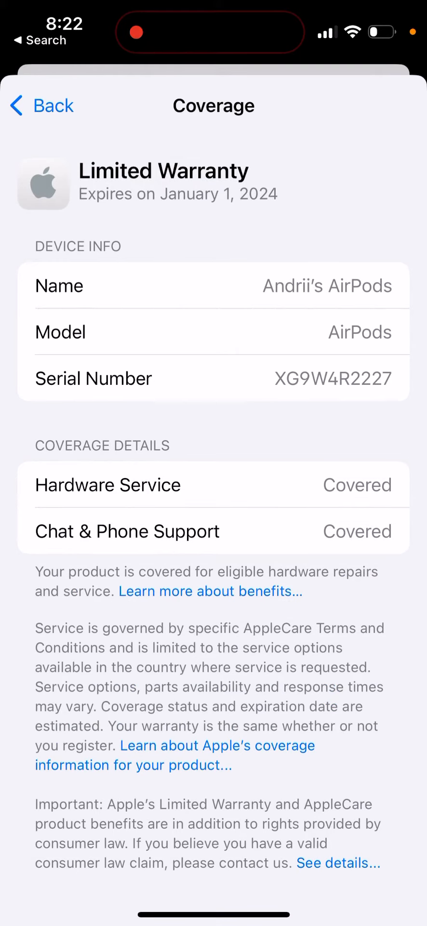
Go back from the AirPods Coverage page to the device list
{"action": "scroll", "scroll_direction": "down", "scroll_amount": 3}
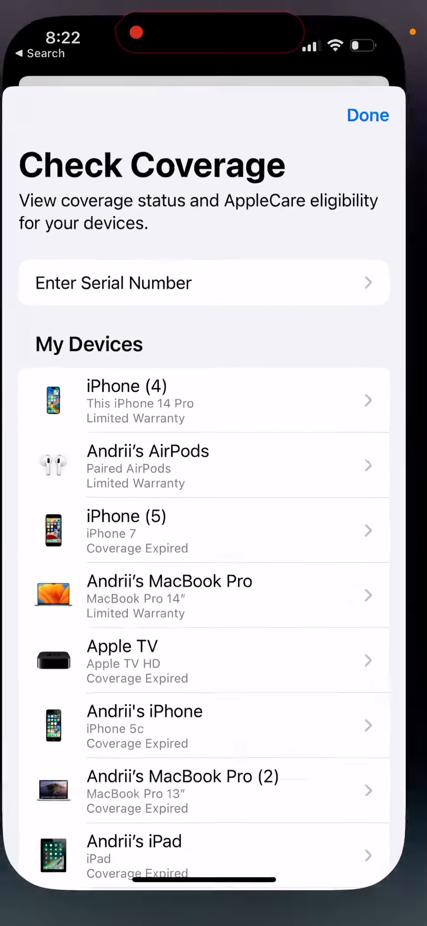
{"action": "left_click", "coordinate": [368, 114]}
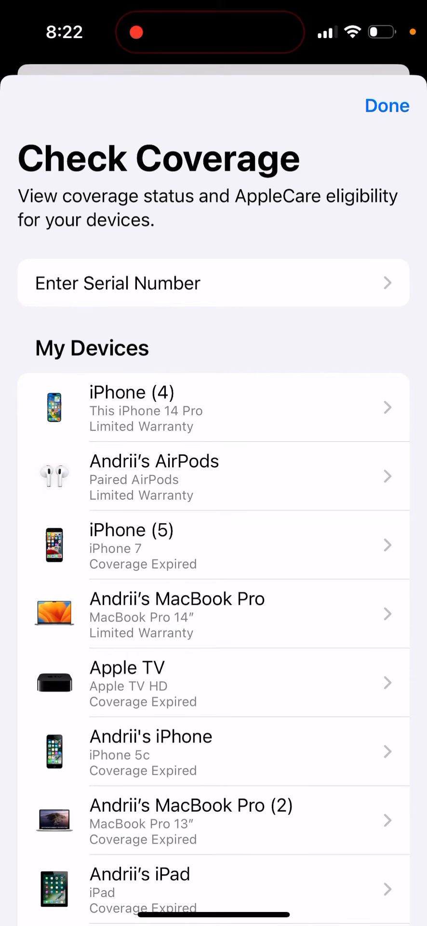
Dismiss the Check Coverage sheet with Done, returning to the Support home screen
{"action": "left_click", "coordinate": [388, 105]}
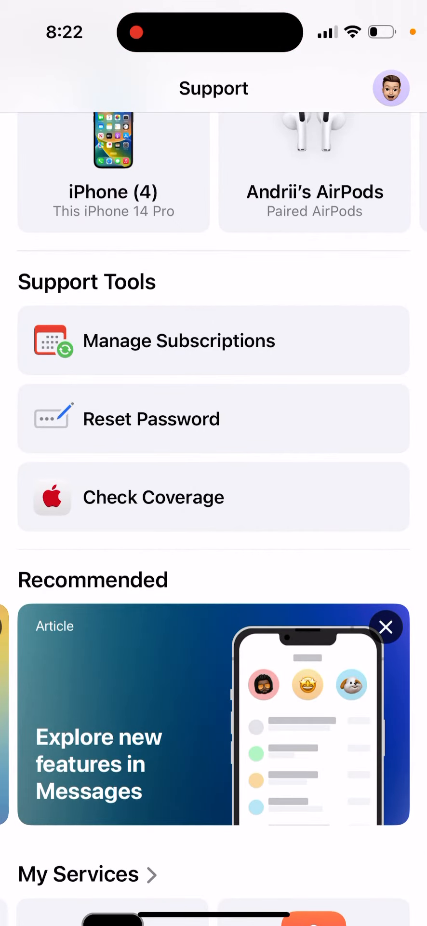